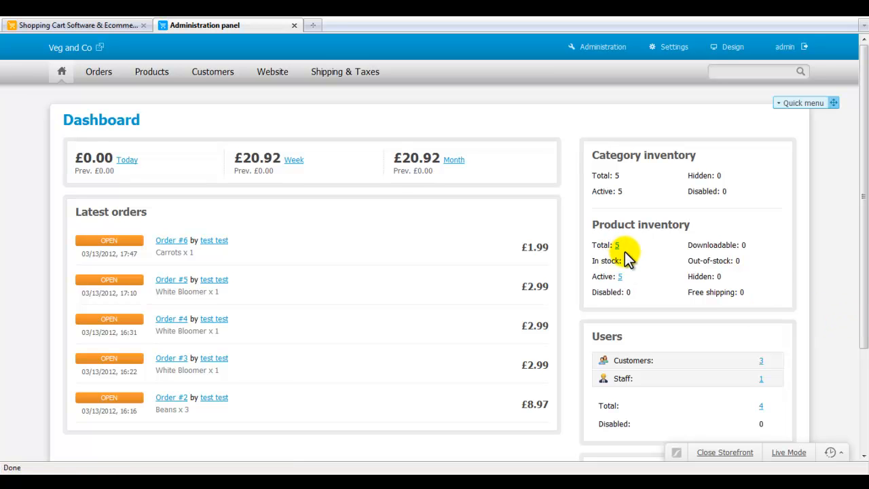
mouse_move(495, 221)
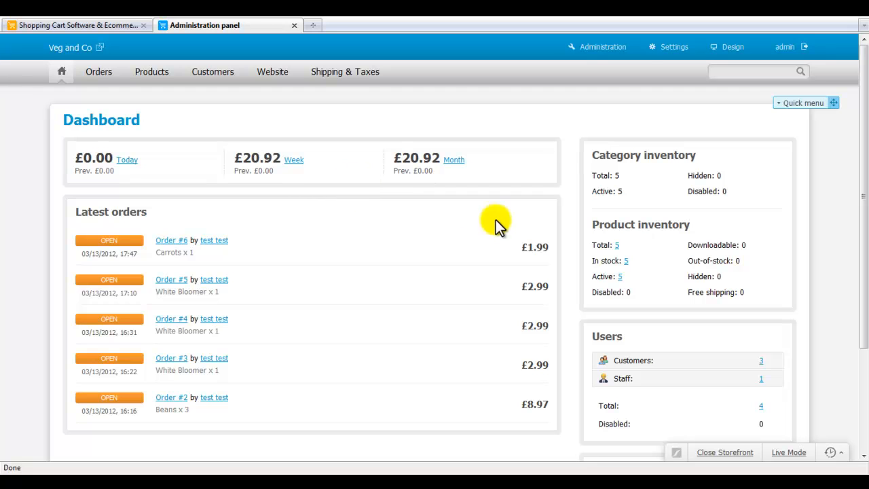
mouse_move(348, 182)
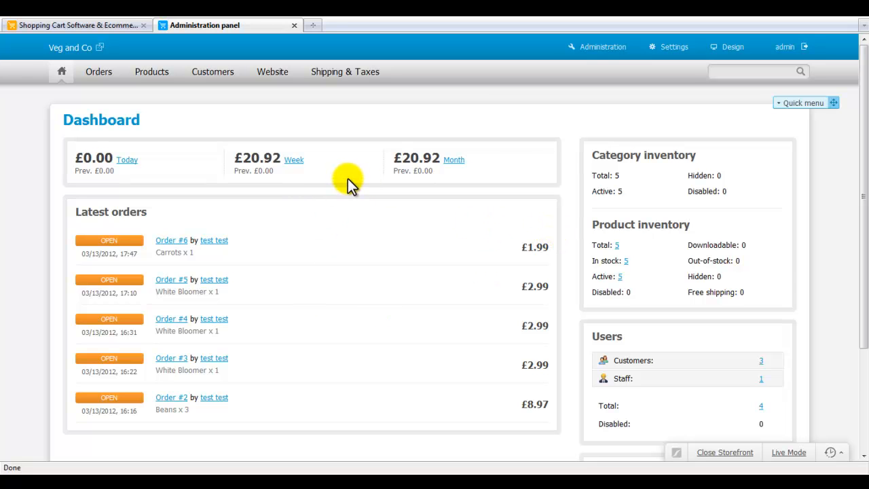
mouse_move(385, 213)
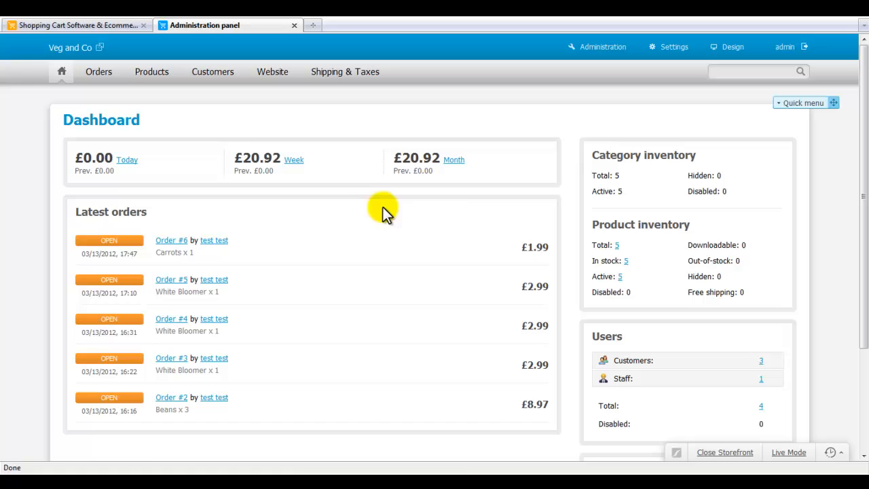
Go to Products > Categories to list Milk, Breads, Grocery's, Vegetables and Food Hampers.
left_click(151, 71)
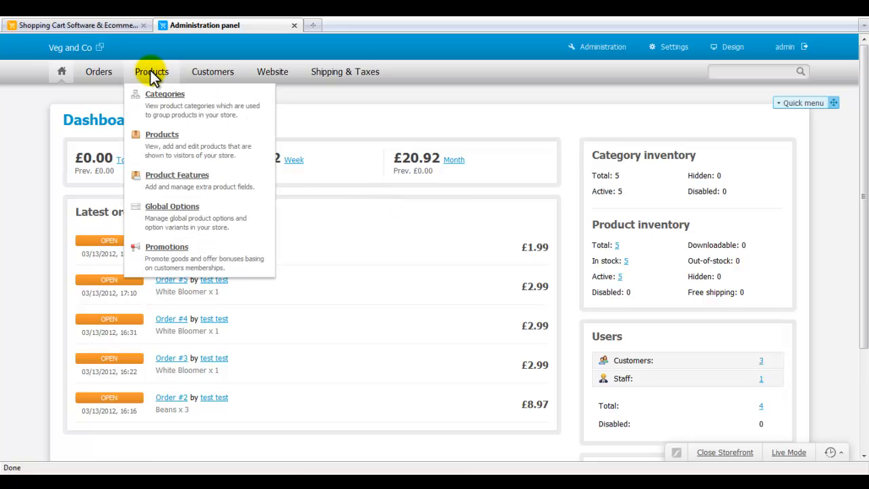
left_click(165, 93)
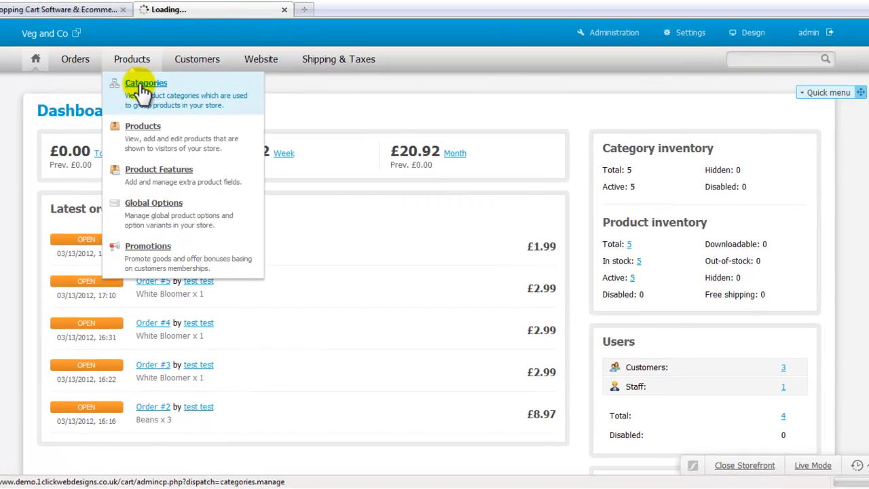
left_click(145, 82)
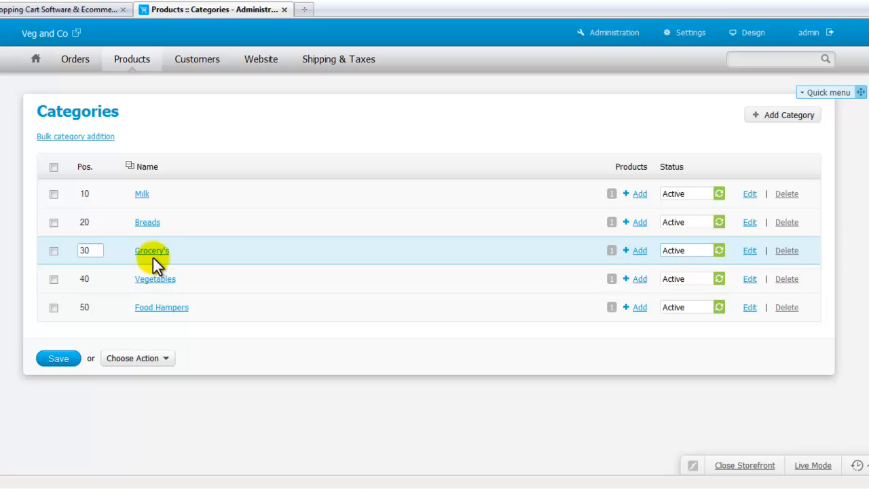
mouse_move(345, 168)
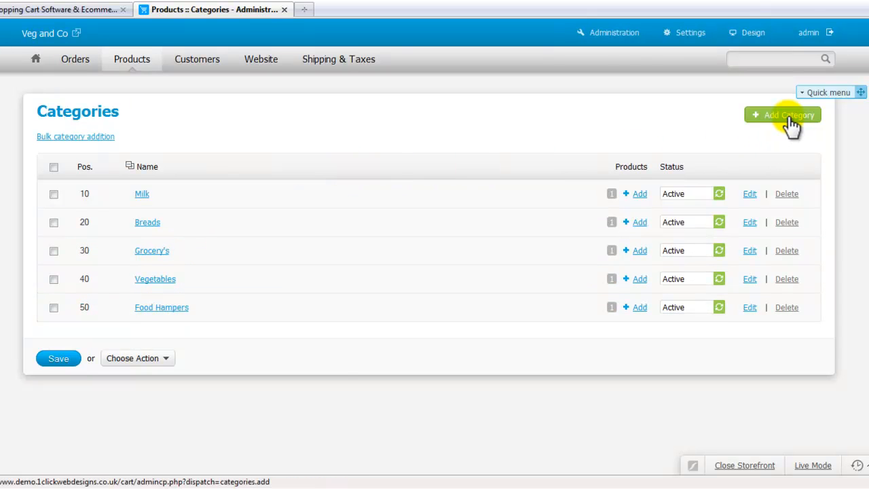
Start a new category and enter the name 'Frozen Foods'.
left_click(783, 115)
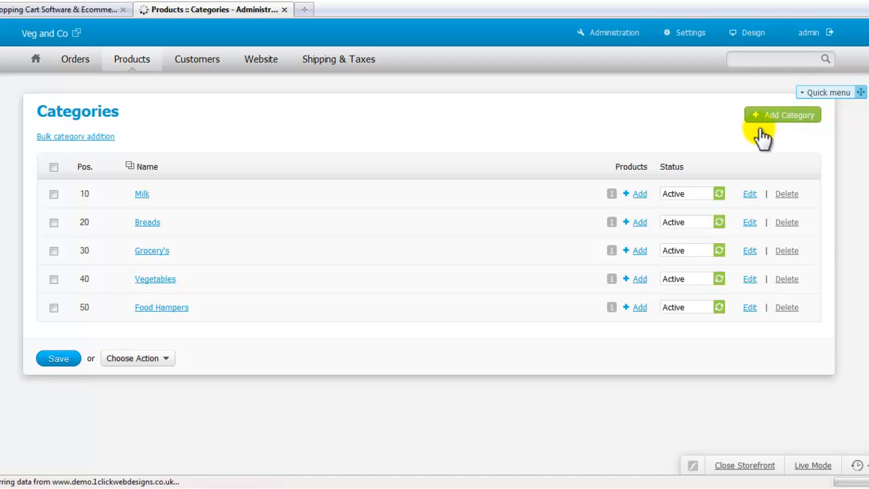
left_click(782, 114)
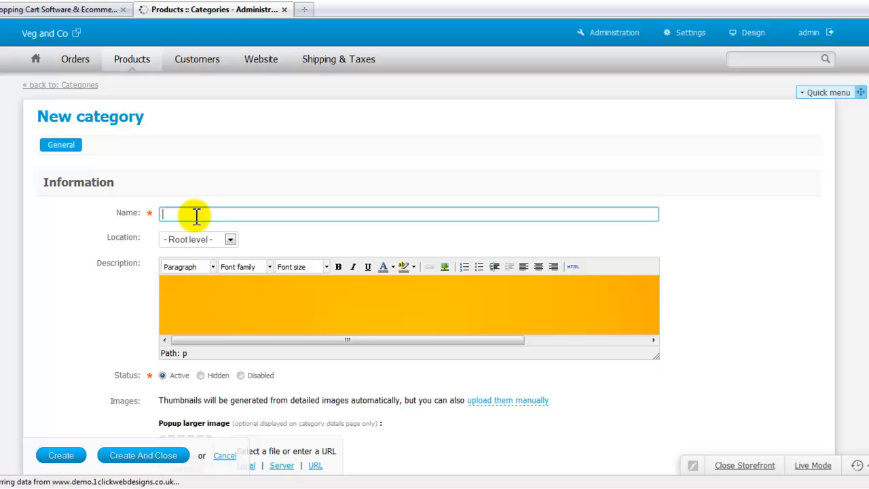
type("F")
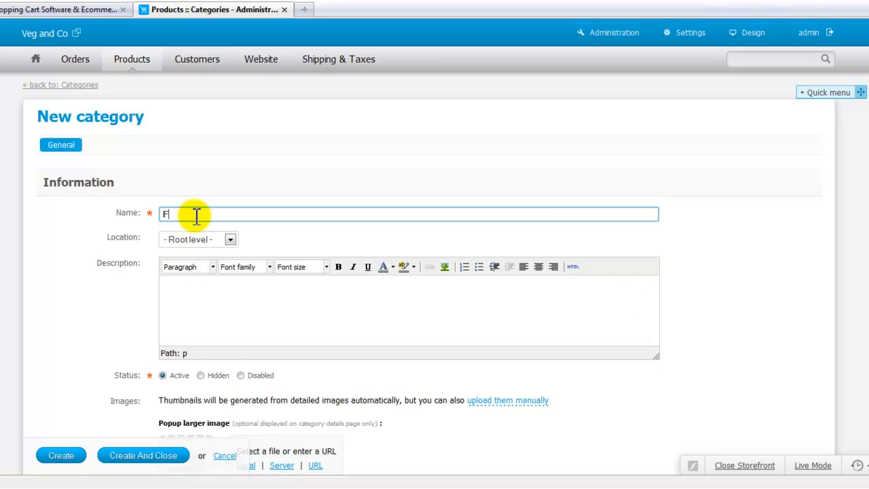
type("rozen")
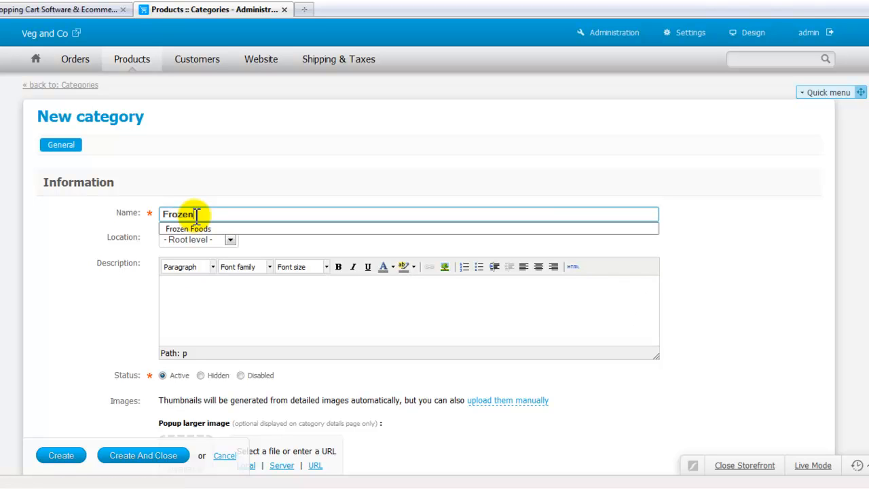
type("Foods")
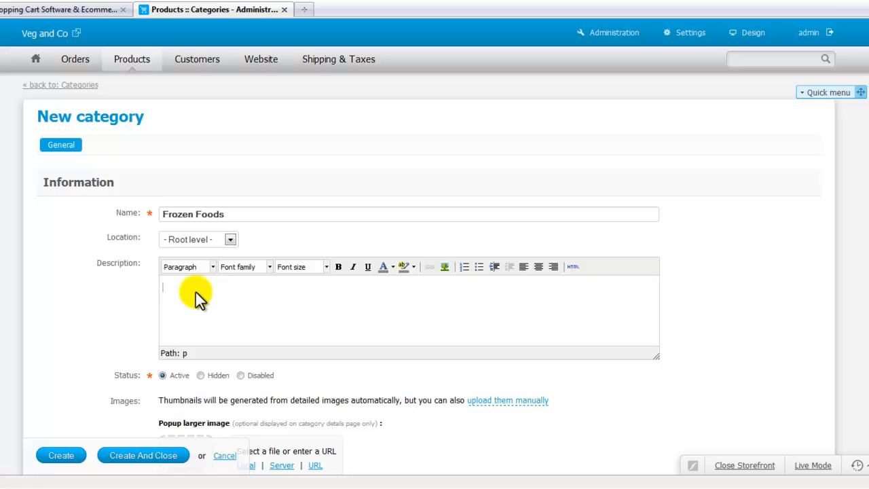
Give the category the description 'A selection of frozen foods'.
type("A sled")
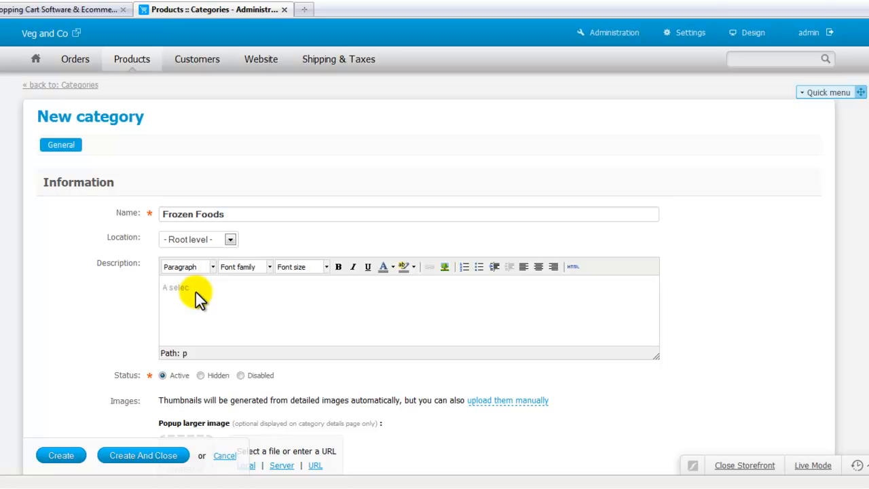
type("A selection of f")
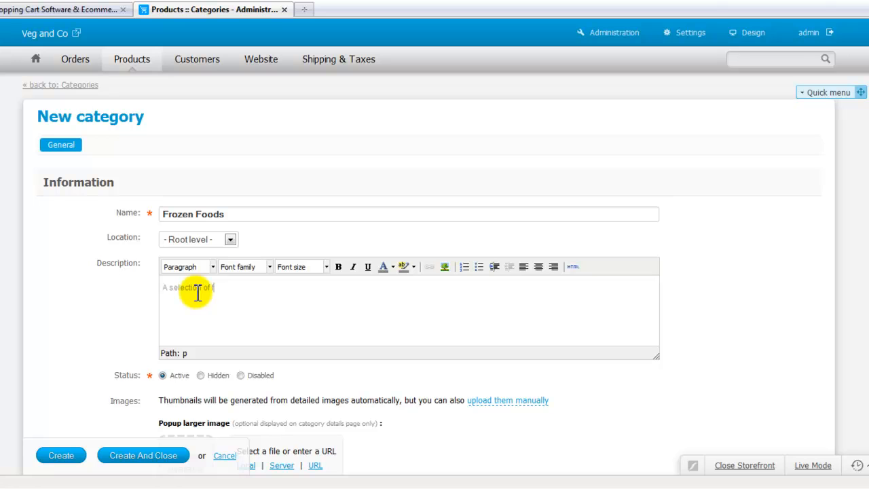
type("frozen foods")
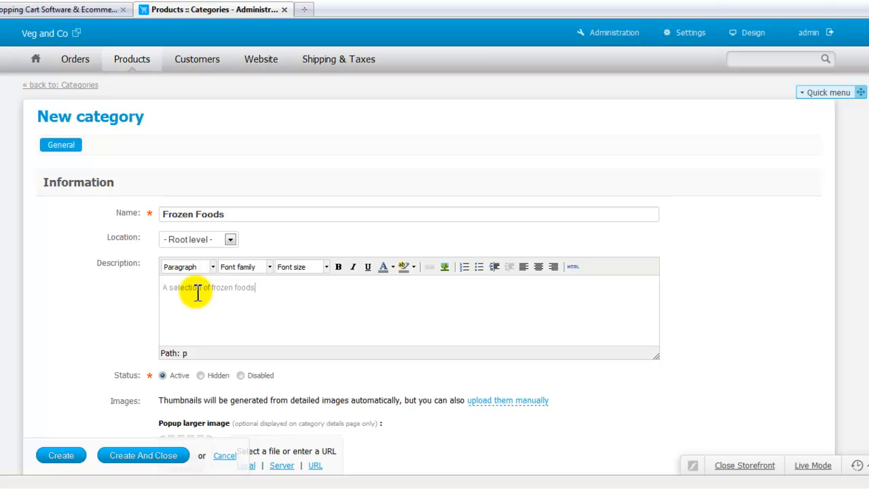
scroll("down", 3)
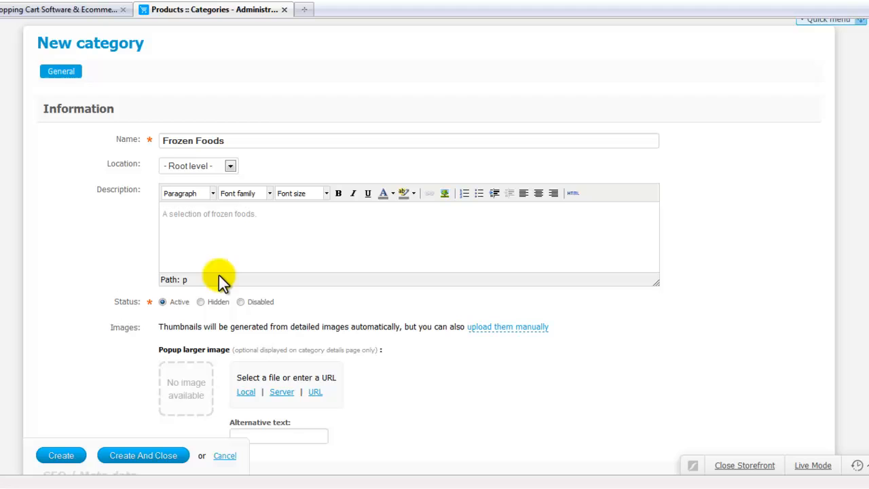
mouse_move(197, 316)
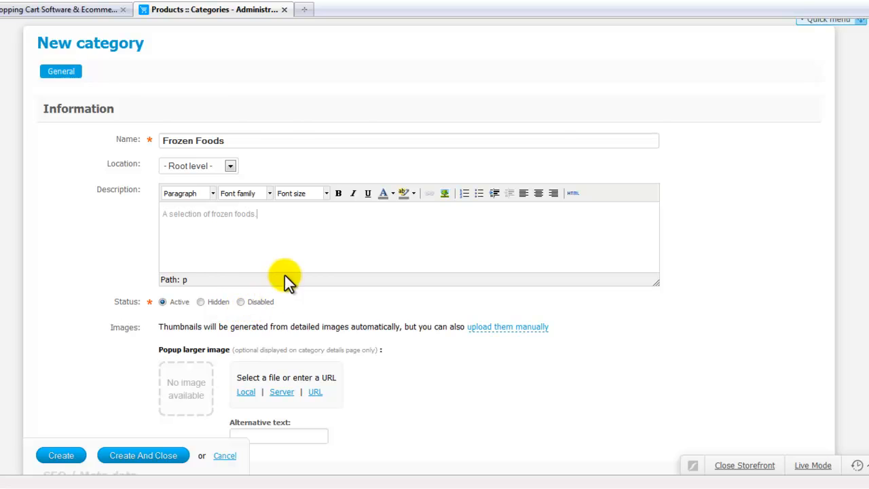
scroll("down", 3)
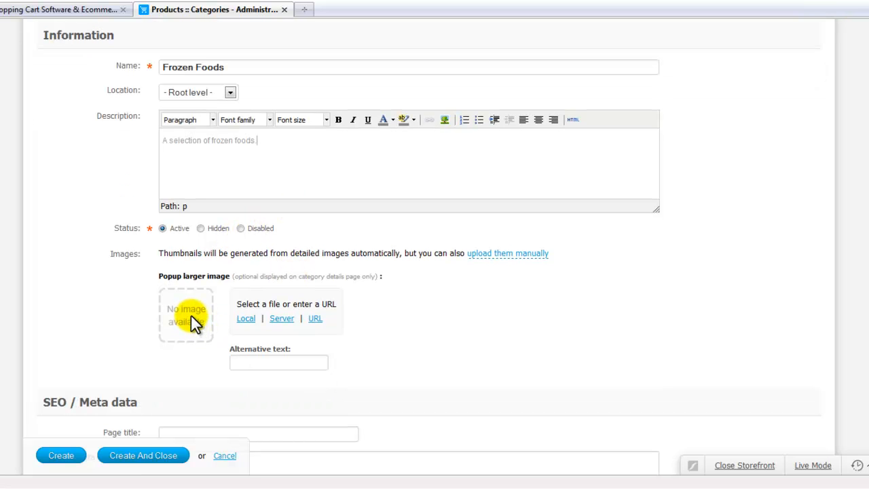
Set the SEO page title 'Frozen foods' and a meta description about frozen foods.
scroll("down", 3)
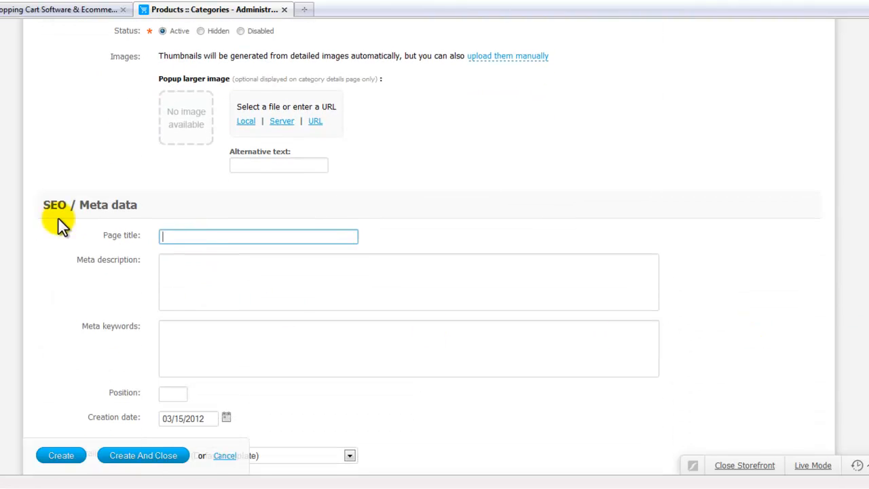
mouse_move(189, 238)
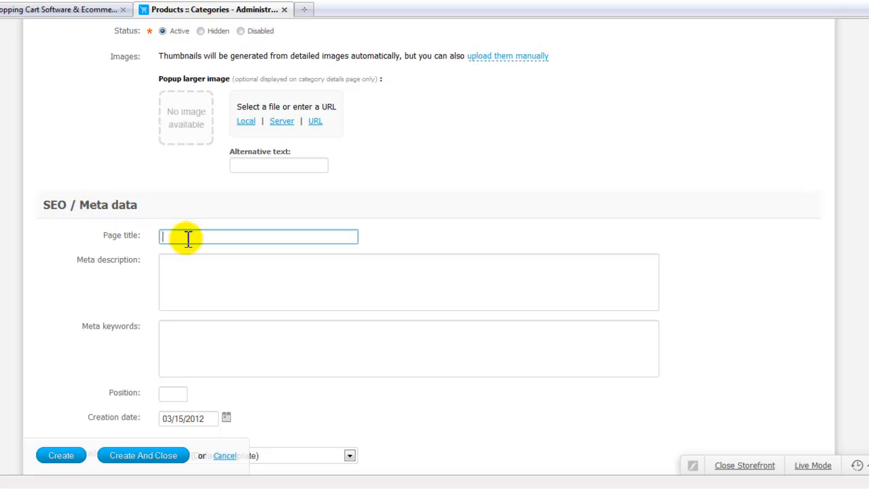
left_click(258, 236)
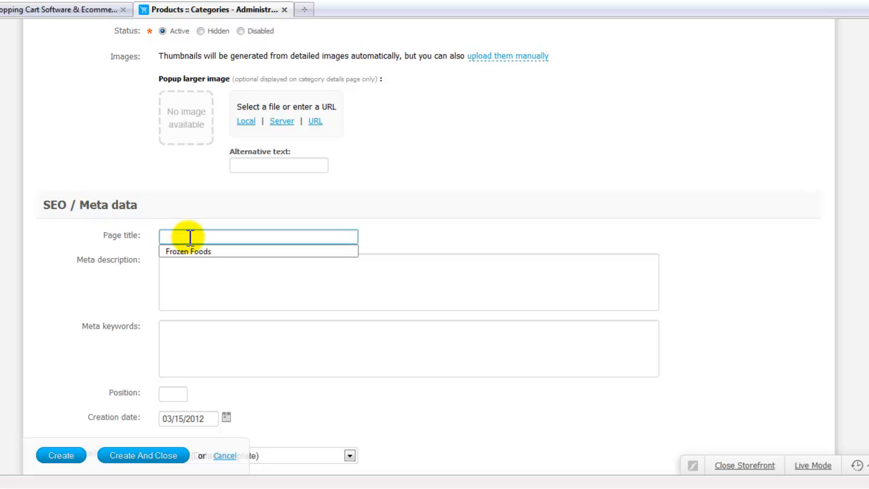
type("Frozen")
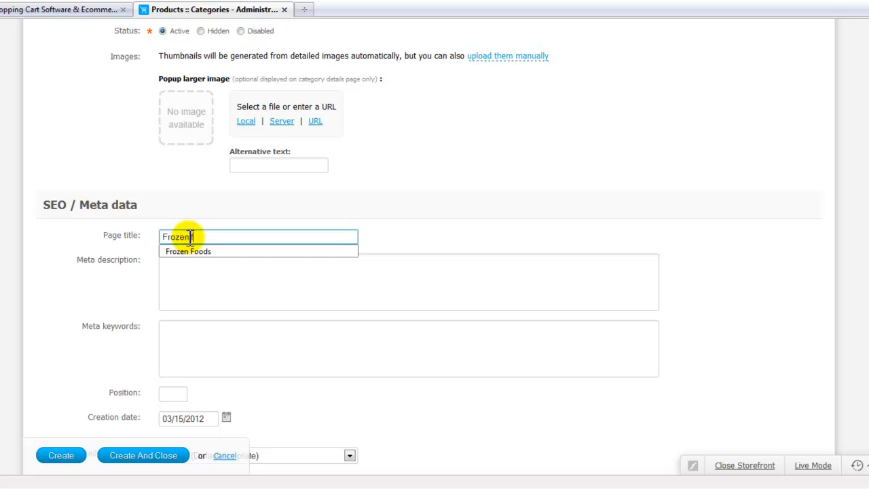
type("foods")
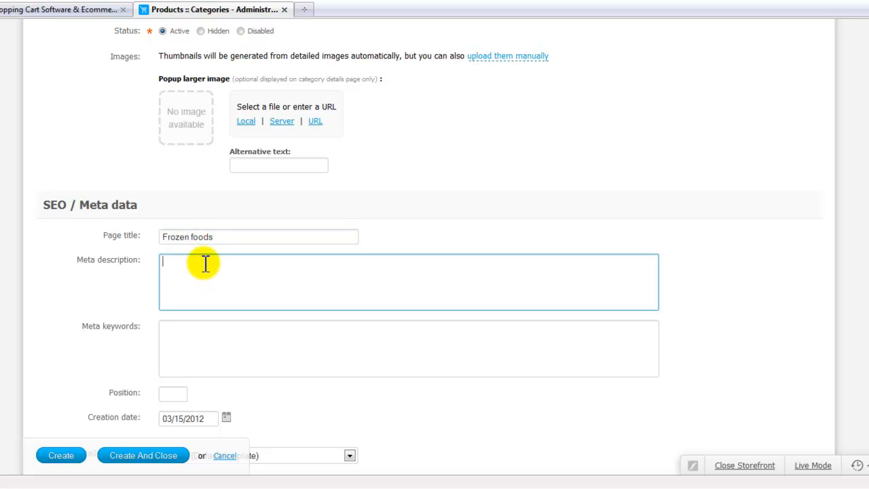
mouse_move(207, 251)
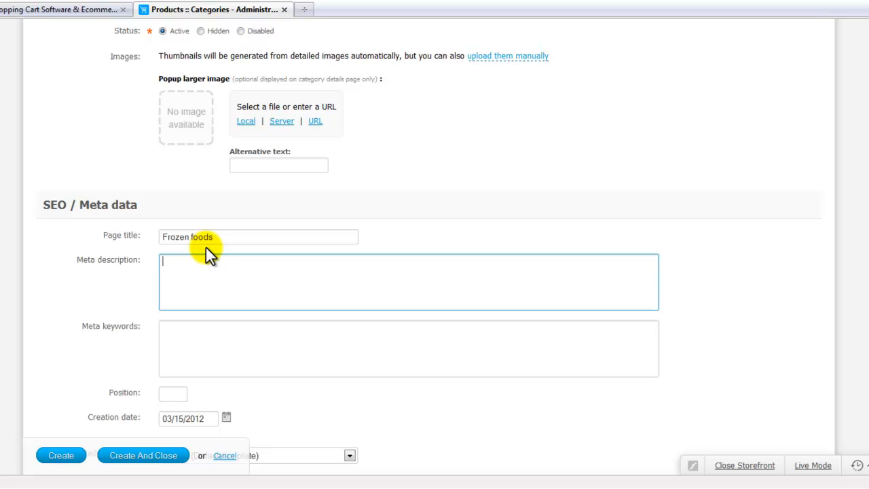
type("A slec")
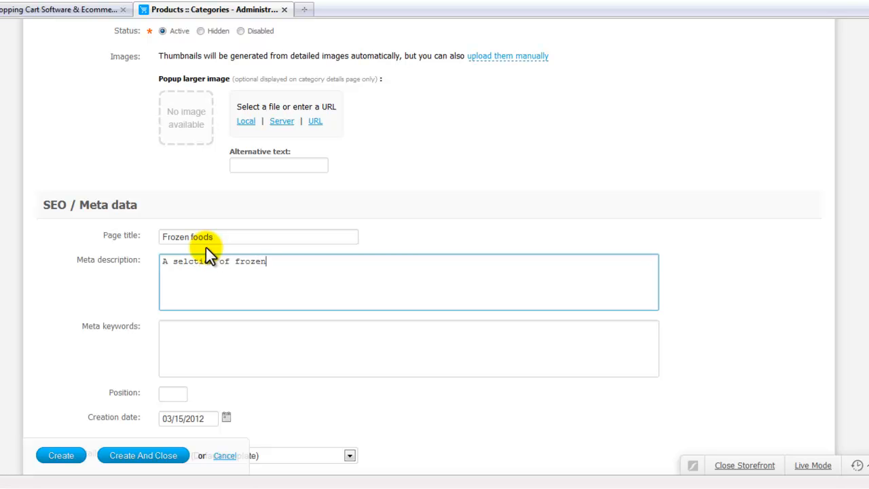
type("foods")
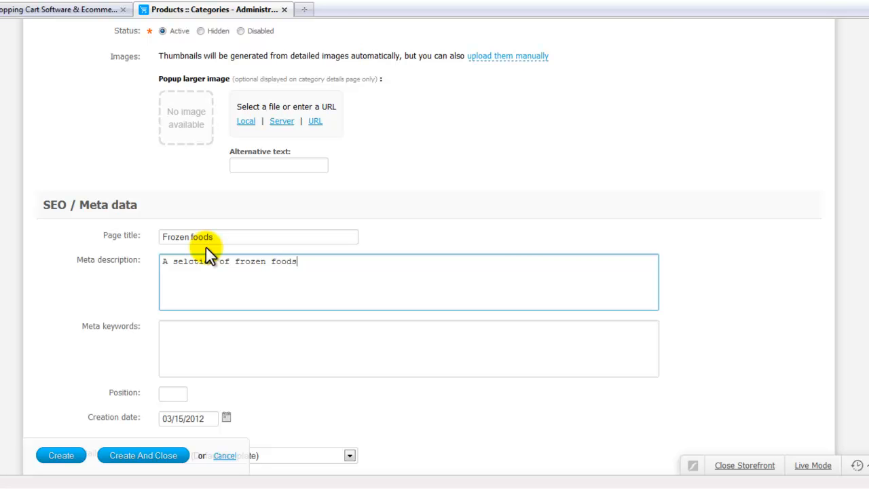
Create the Frozen Foods category and check it on the storefront.
scroll("down", 3)
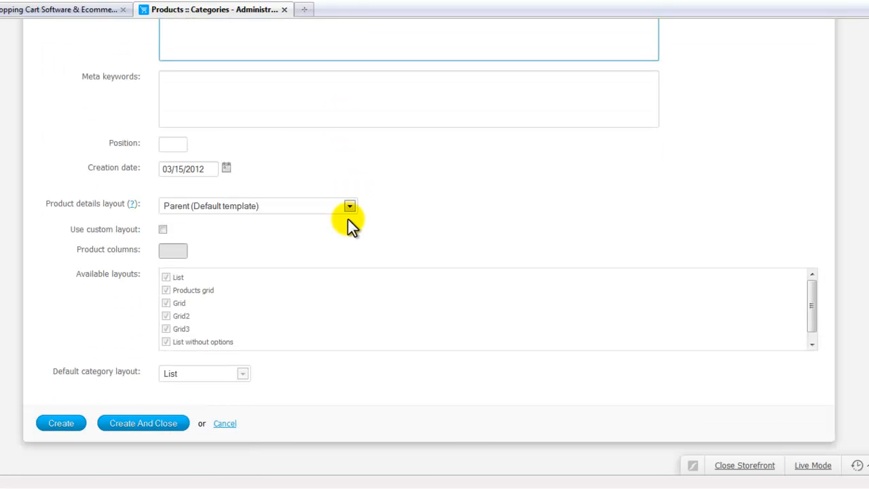
mouse_move(129, 400)
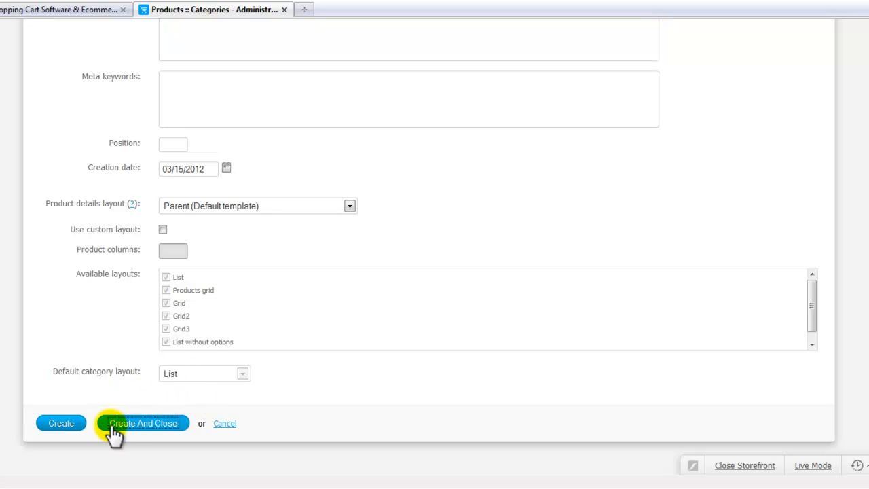
left_click(143, 423)
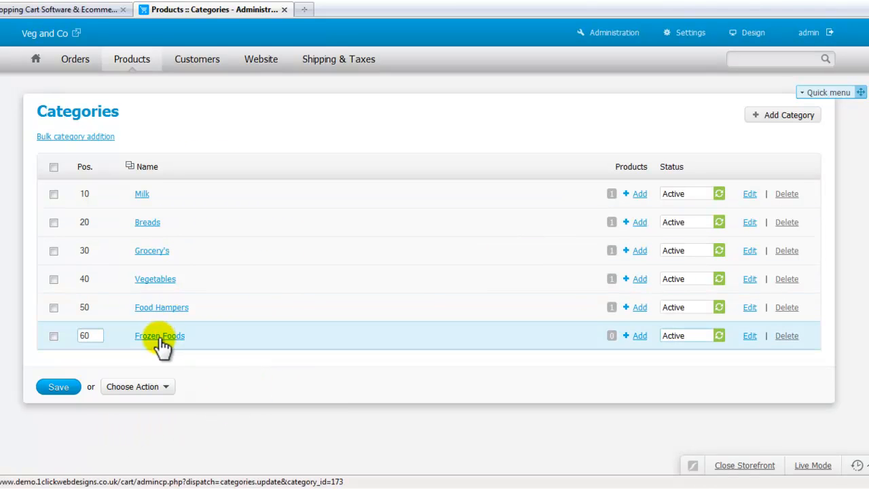
left_click(61, 9)
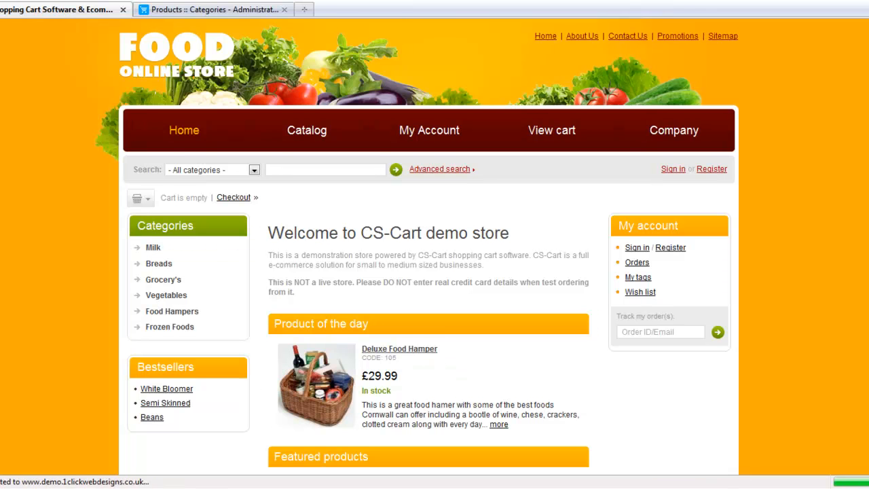
mouse_move(169, 327)
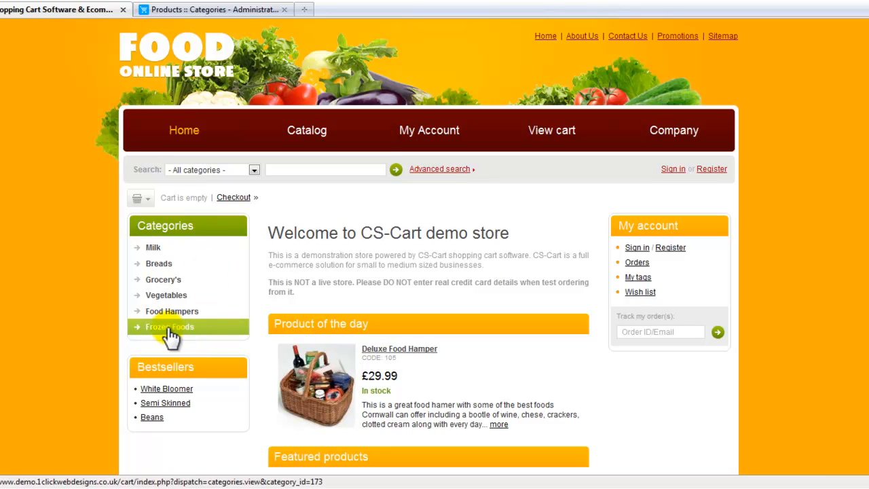